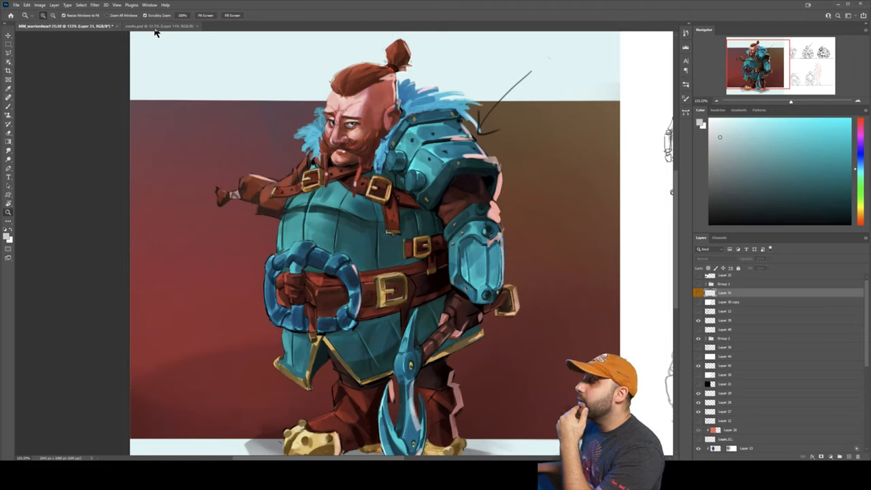
- Switch to the Boring Rocks reference board document of rock photos
{"action": "left_click", "coordinate": [143, 26]}
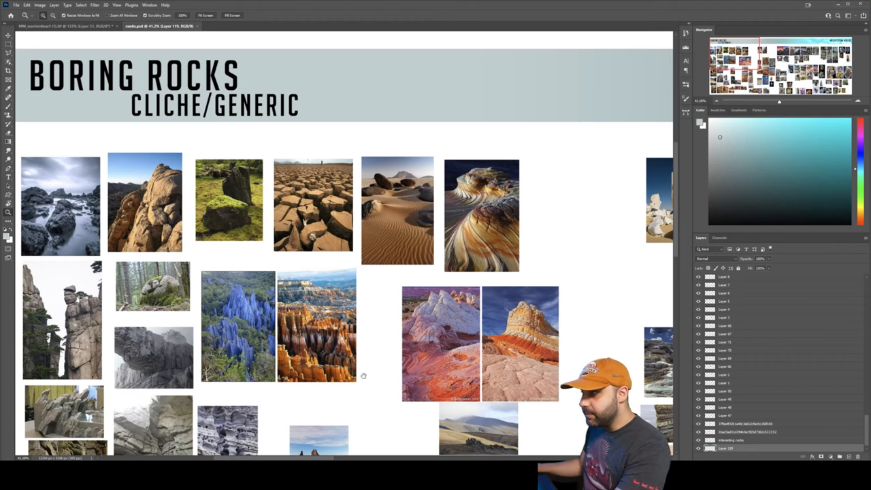
{"action": "scroll", "scroll_direction": "down", "scroll_amount": 3}
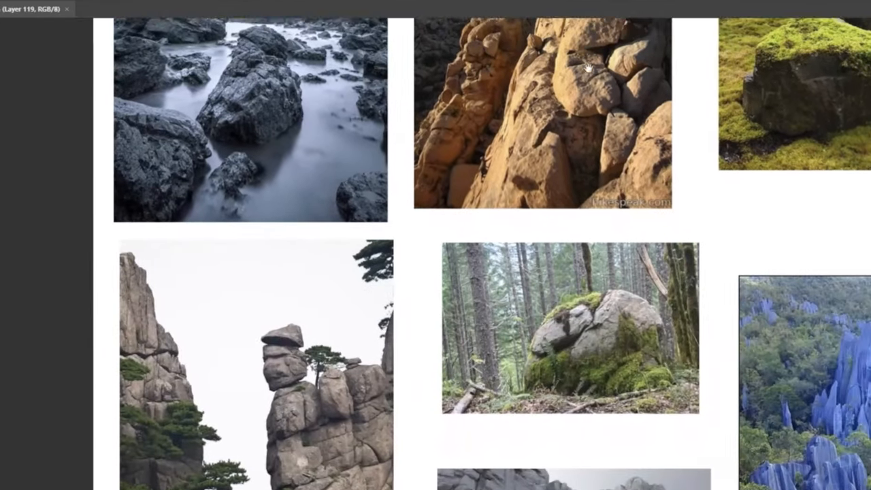
{"action": "scroll", "scroll_direction": "down", "scroll_amount": 3}
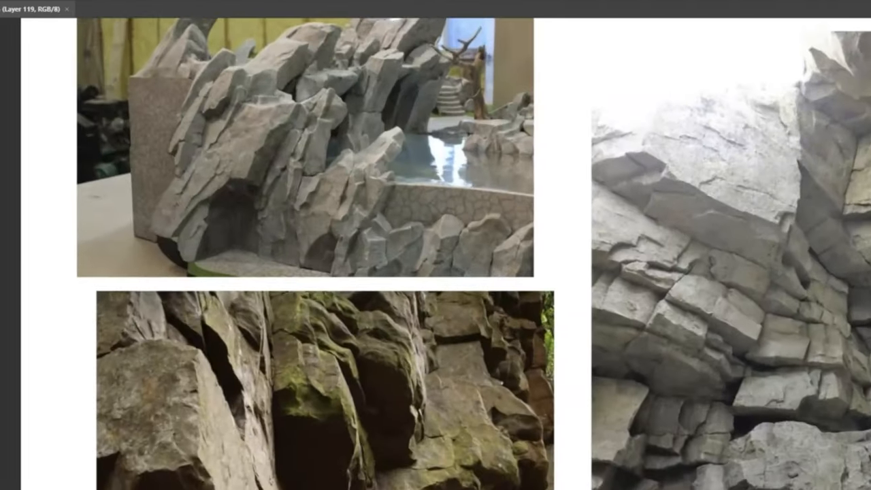
{"action": "scroll", "scroll_direction": "down", "scroll_amount": 3}
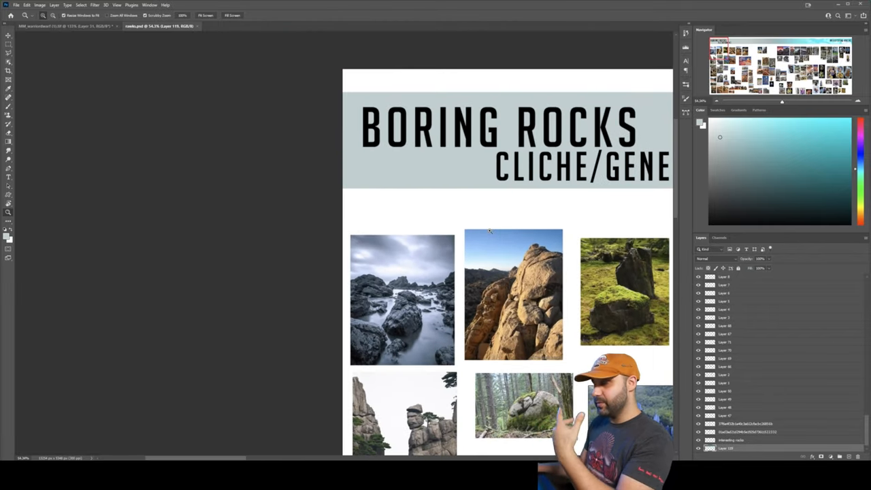
{"action": "scroll", "scroll_direction": "down", "scroll_amount": 3}
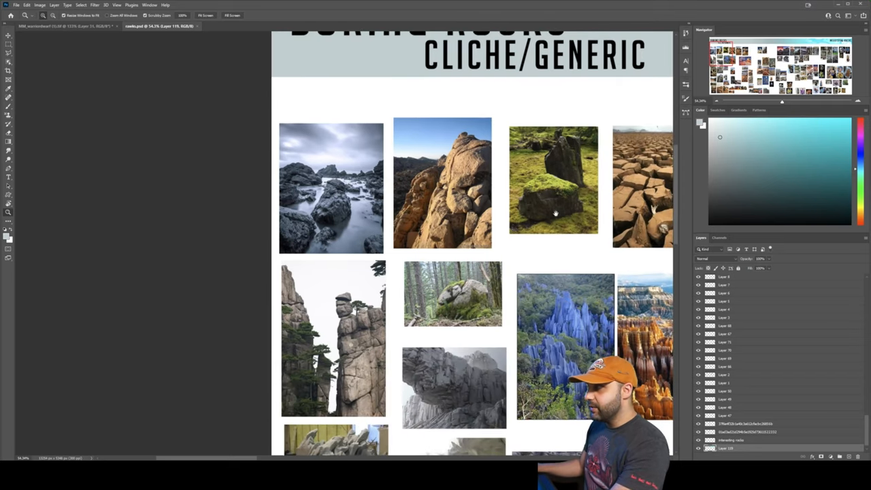
{"action": "scroll", "scroll_direction": "down", "scroll_amount": 3}
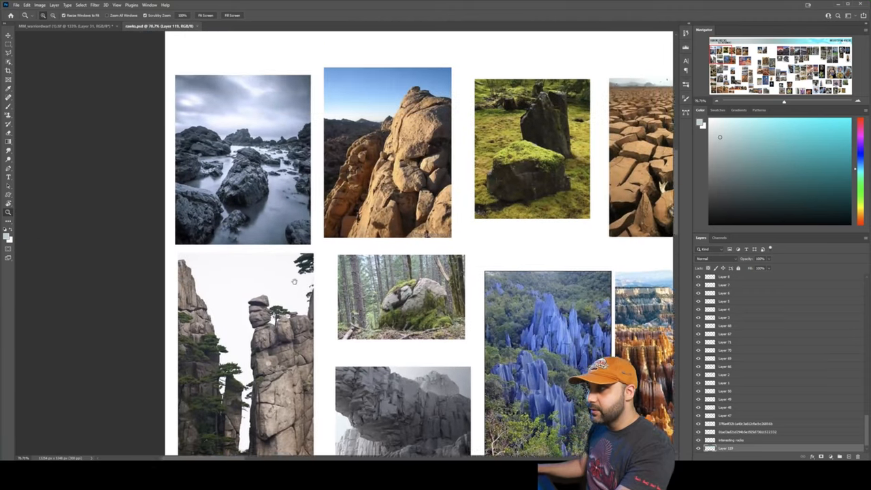
{"action": "scroll", "scroll_direction": "down", "scroll_amount": 3}
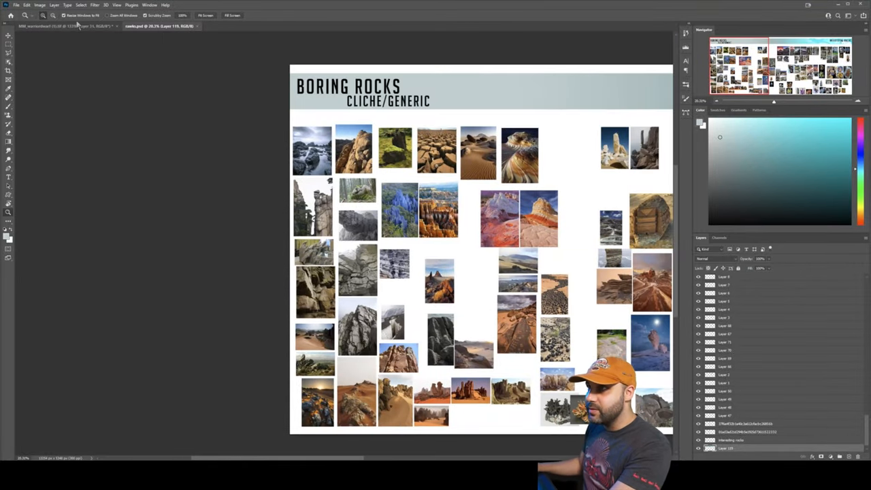
{"action": "left_click", "coordinate": [47, 26]}
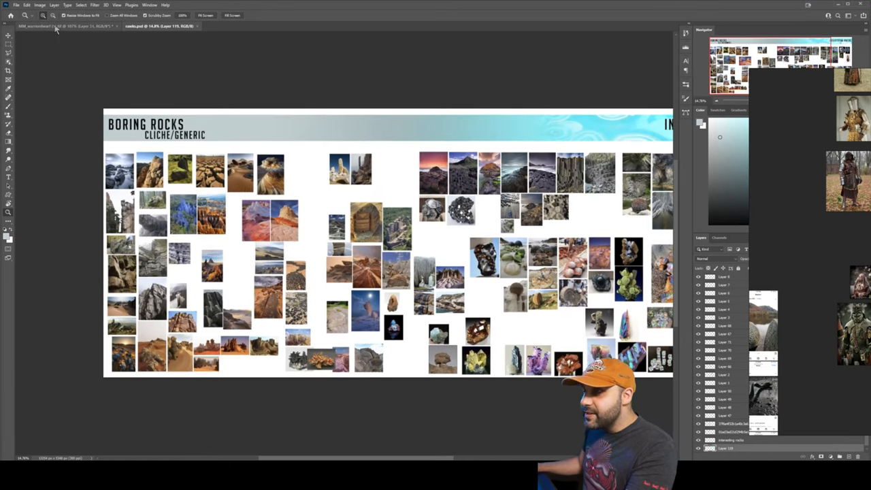
- Switch back to the dwarf painting document beside the knight reference photos
{"action": "left_click", "coordinate": [52, 28]}
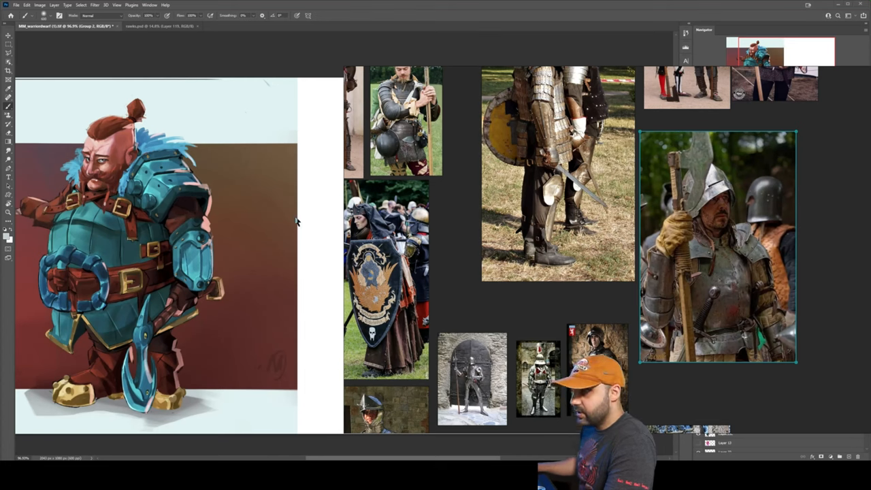
{"action": "mouse_move", "coordinate": [453, 234]}
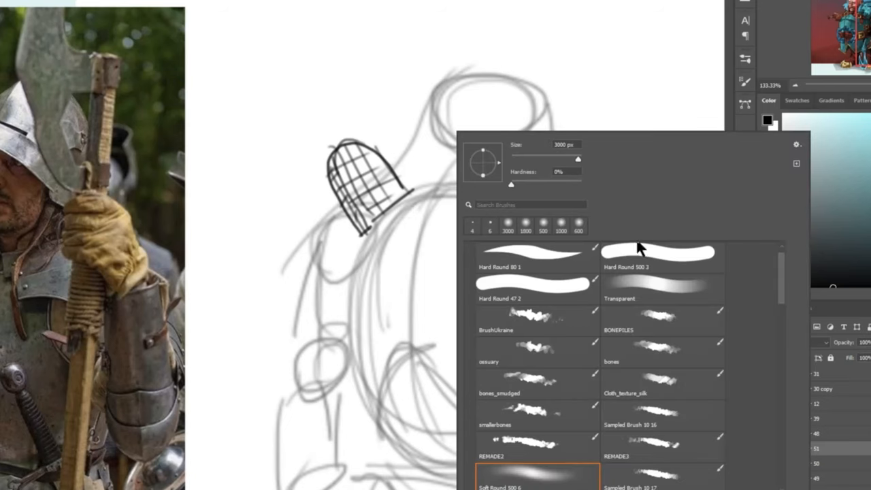
- Hatch the left pauldron as a wireframe and outline the lower shoulder plate and arm curve beneath it
{"action": "left_click", "coordinate": [383, 197]}
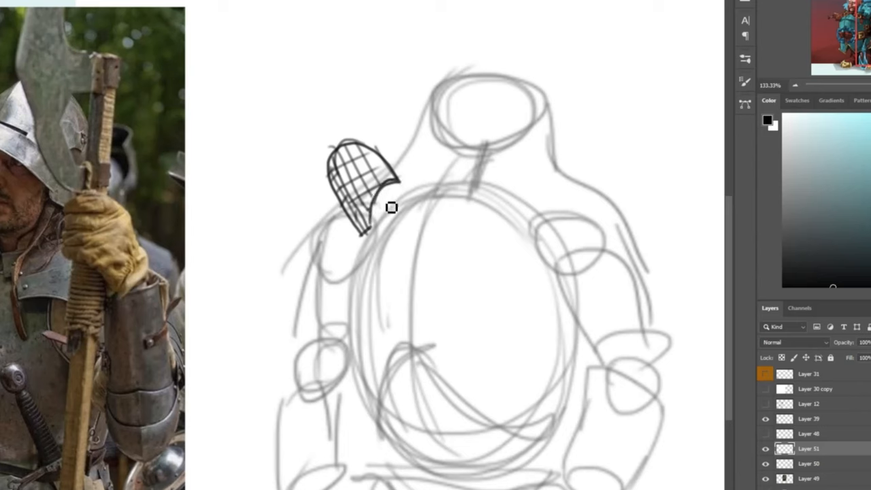
{"action": "left_click_drag", "start_coordinate": [378, 197], "coordinate": [394, 248]}
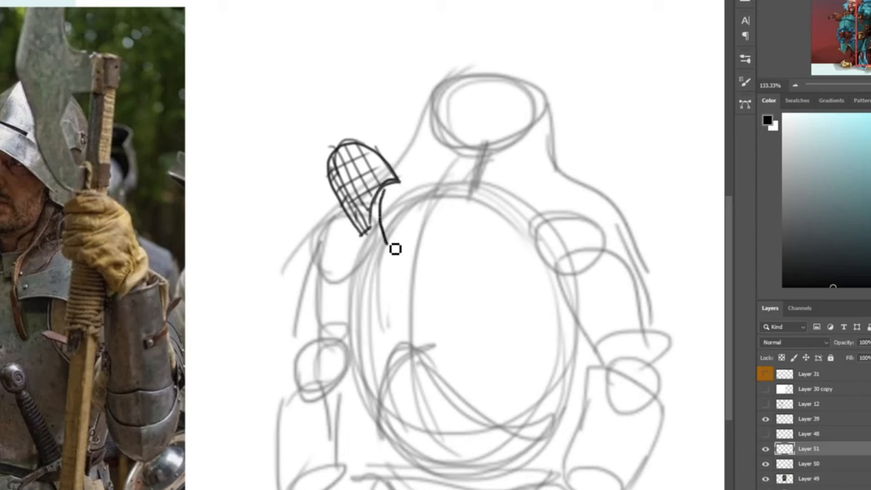
{"action": "left_click_drag", "start_coordinate": [393, 248], "coordinate": [362, 270]}
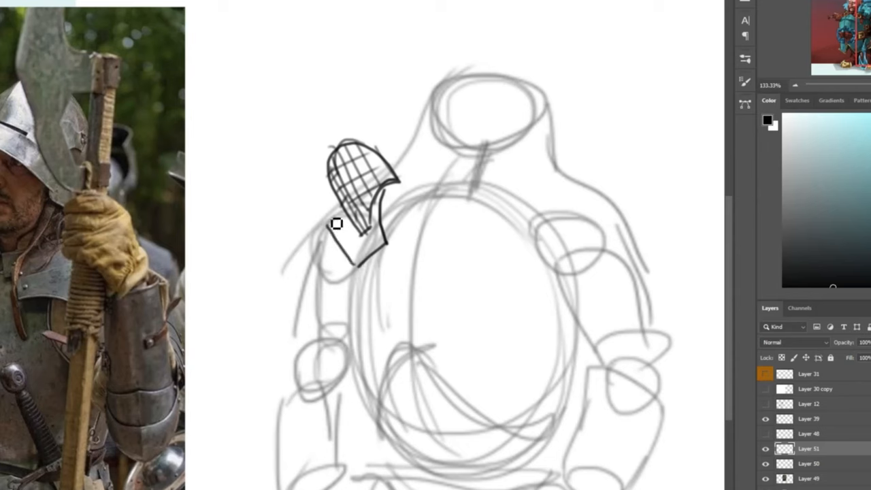
{"action": "left_click_drag", "start_coordinate": [337, 224], "coordinate": [387, 247]}
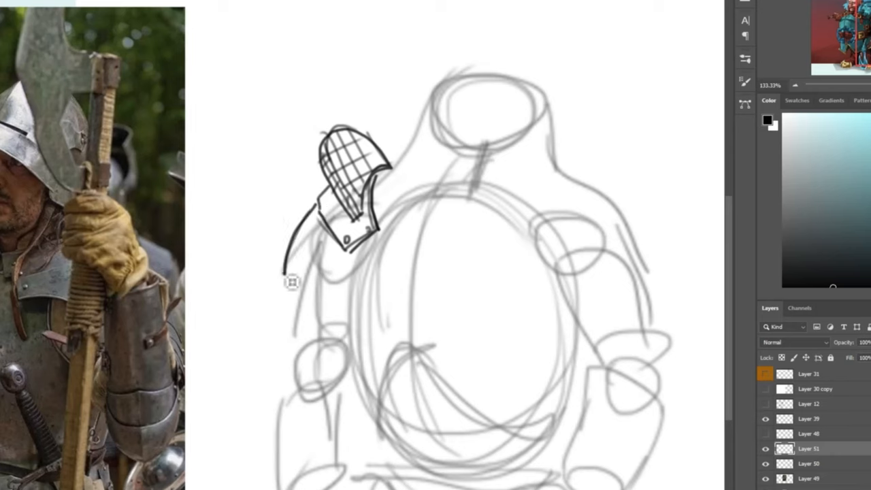
{"action": "left_click_drag", "start_coordinate": [283, 272], "coordinate": [334, 272]}
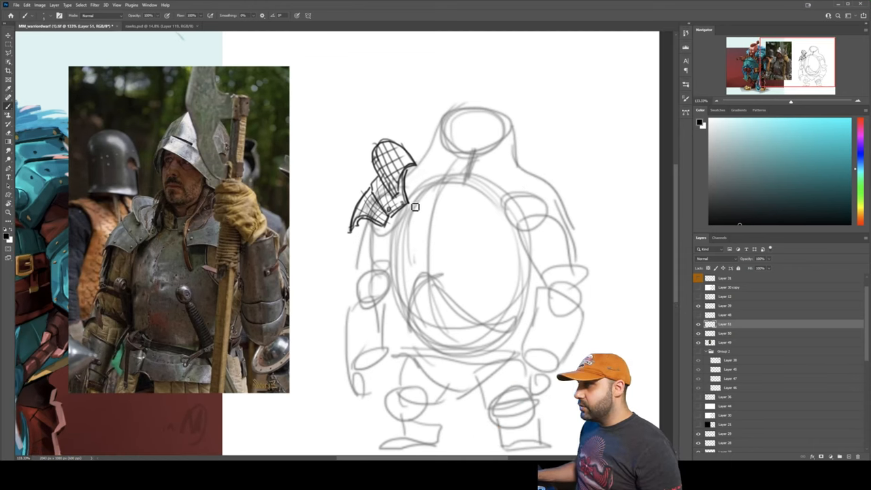
{"action": "mouse_move", "coordinate": [503, 196]}
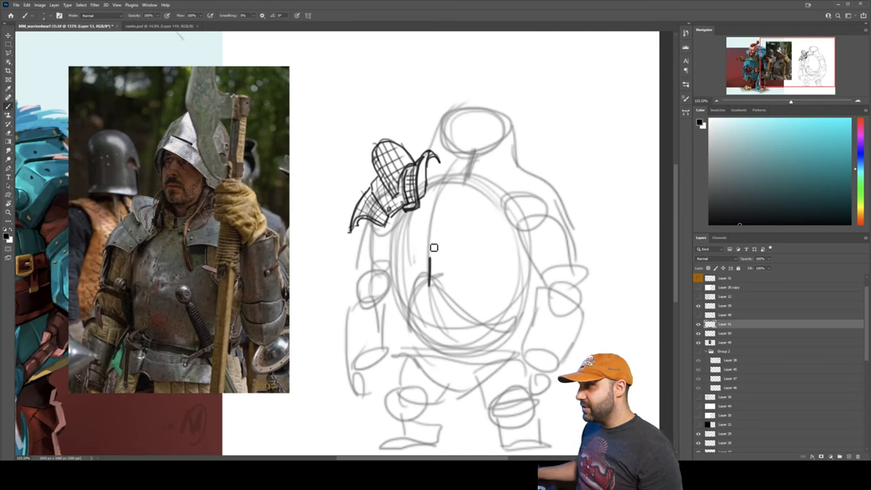
- Draw an extra curved plate layered over the left pauldron
{"action": "left_click_drag", "start_coordinate": [435, 272], "coordinate": [476, 163]}
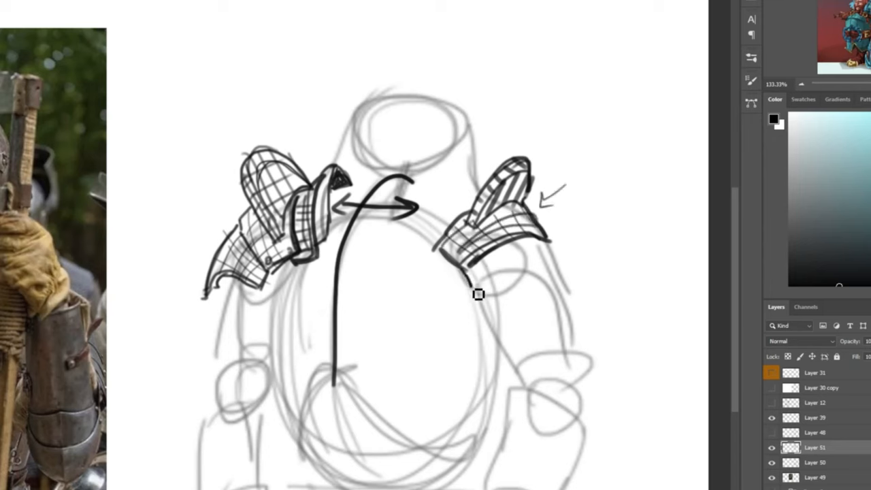
- Sketch the right shoulder pauldron with wireframe hatching
{"action": "left_click_drag", "start_coordinate": [476, 293], "coordinate": [551, 285]}
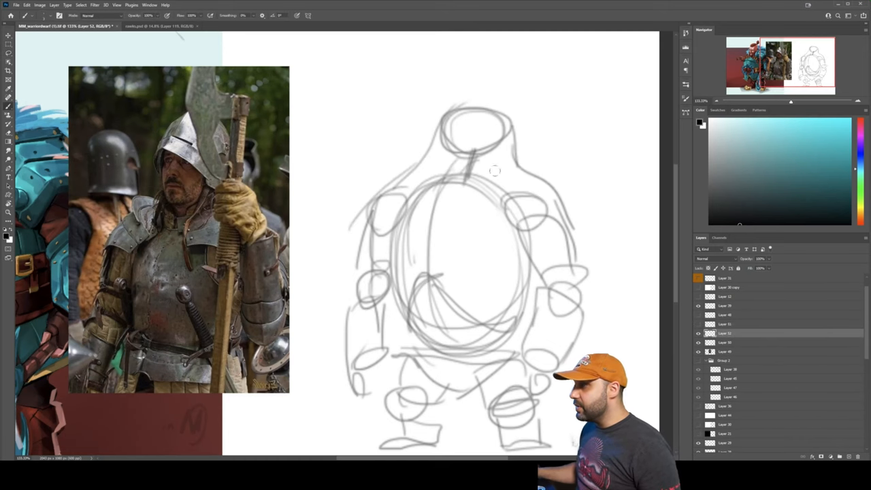
- Redraw the shoulder armor and hang a small pad under the left pauldron
{"action": "left_click_drag", "start_coordinate": [435, 157], "coordinate": [381, 225]}
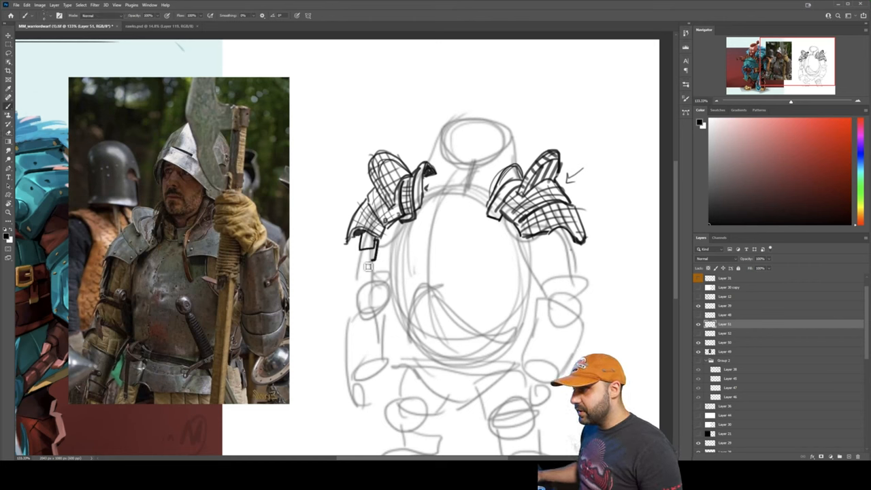
{"action": "left_click_drag", "start_coordinate": [574, 234], "coordinate": [582, 261]}
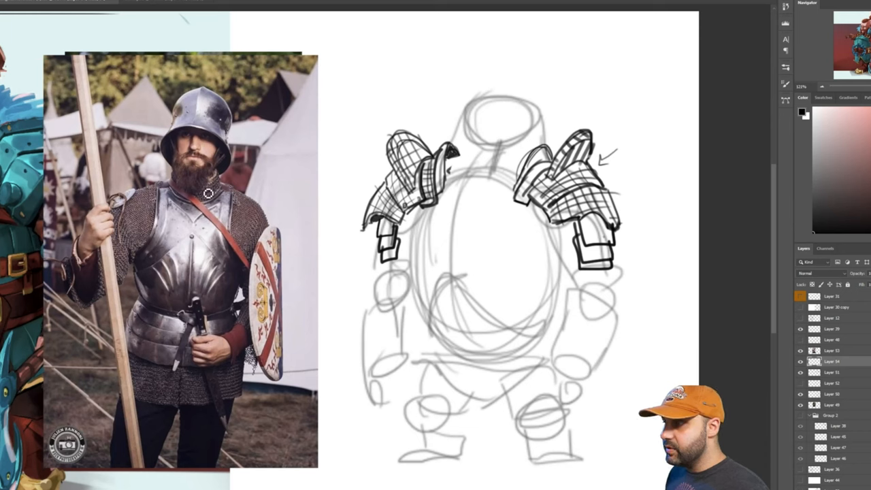
- Draw the chest plate outline and its lower edge across the torso
{"action": "left_click_drag", "start_coordinate": [469, 166], "coordinate": [517, 170]}
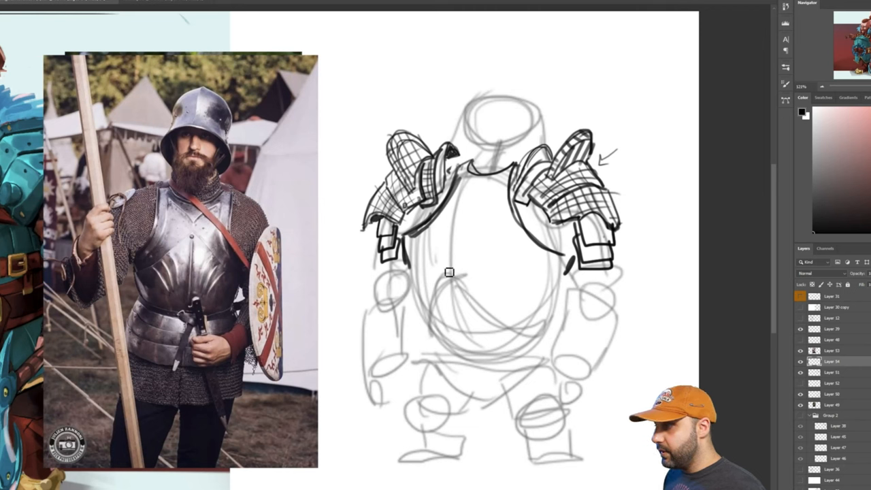
{"action": "left_click_drag", "start_coordinate": [394, 275], "coordinate": [537, 279]}
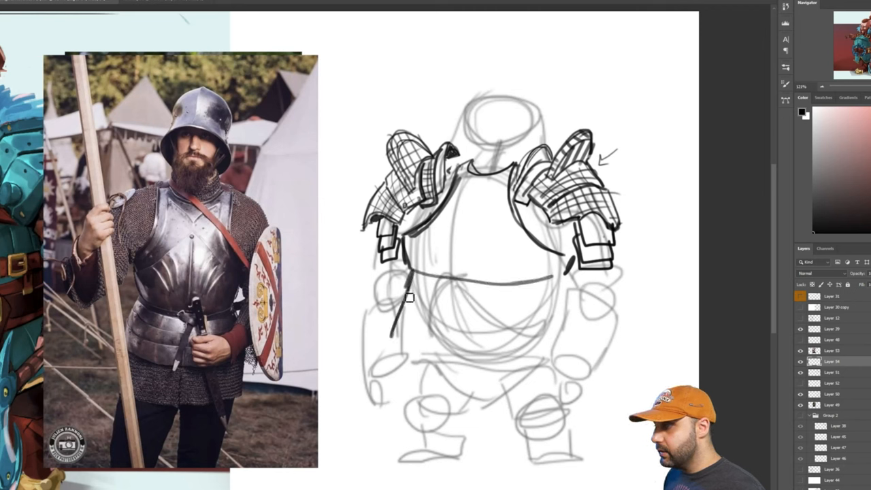